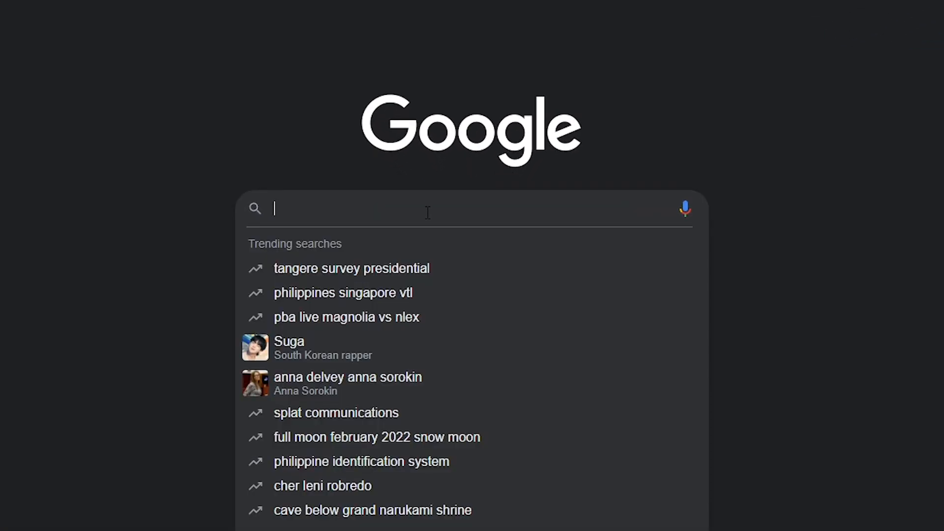
- Search Google for 'password manager' using the autocomplete suggestion
{"action": "type", "text": "Password ma"}
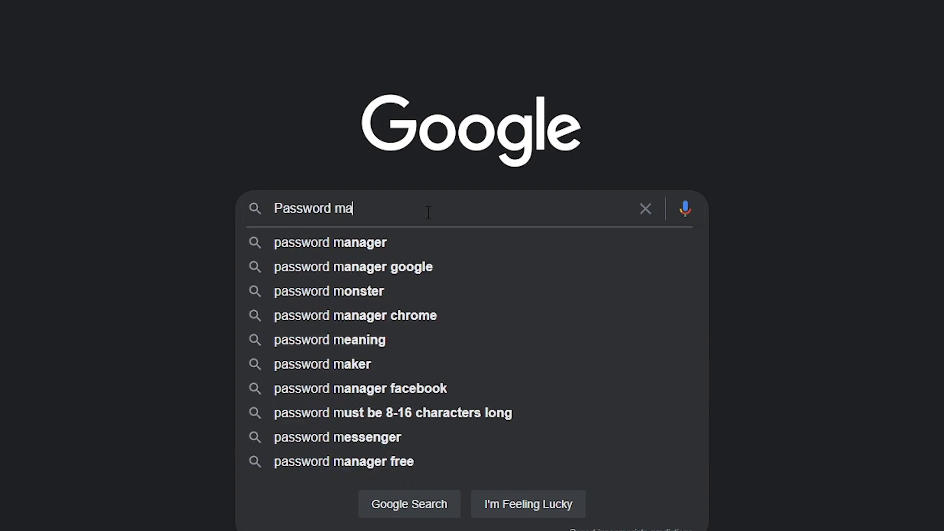
{"action": "left_click", "coordinate": [330, 242]}
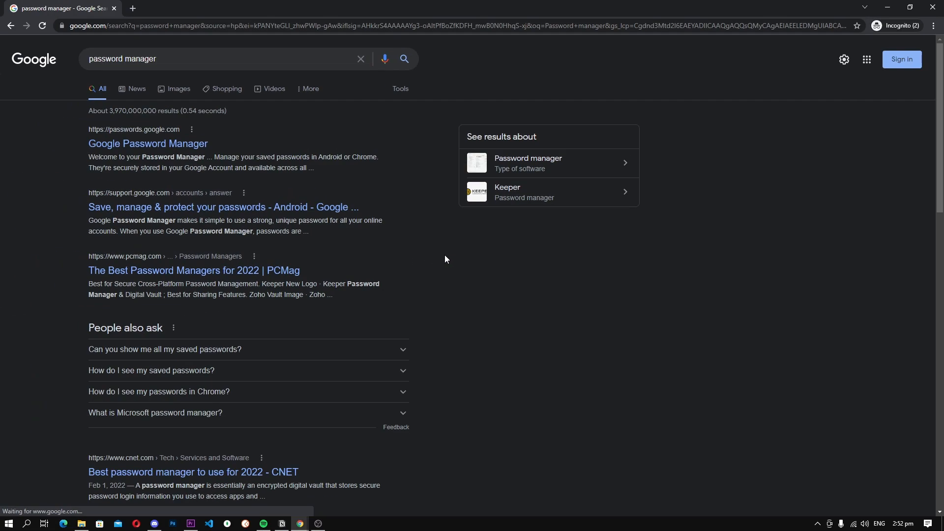
{"action": "scroll", "scroll_direction": "down", "scroll_amount": 3}
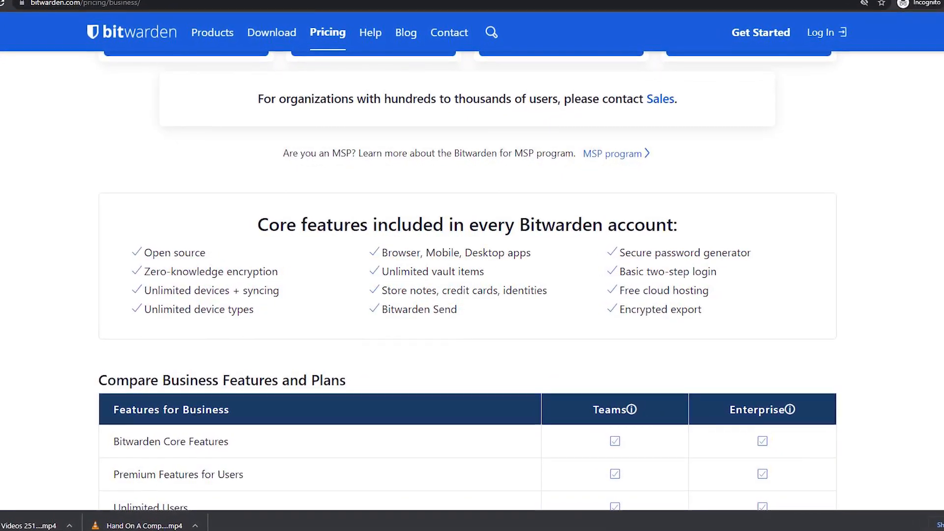
{"action": "scroll", "scroll_direction": "down", "scroll_amount": 3}
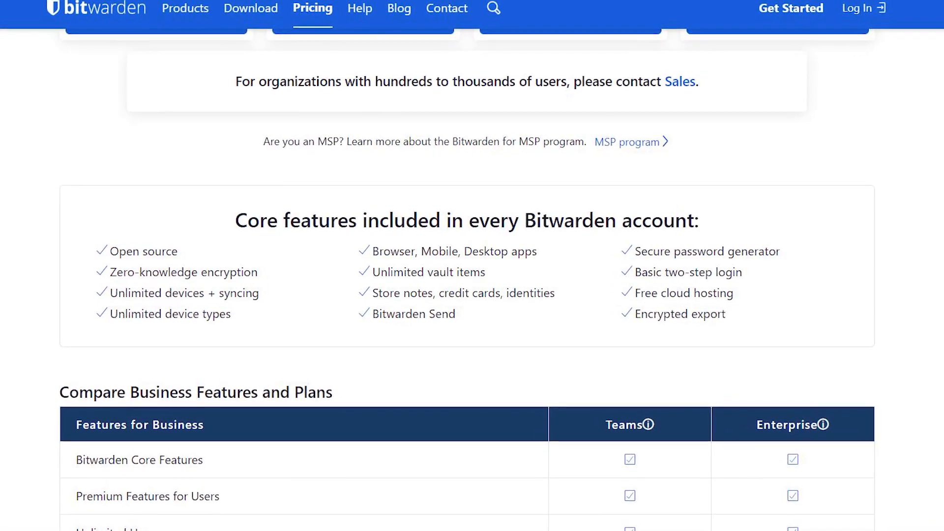
{"action": "scroll", "scroll_direction": "down", "scroll_amount": 3}
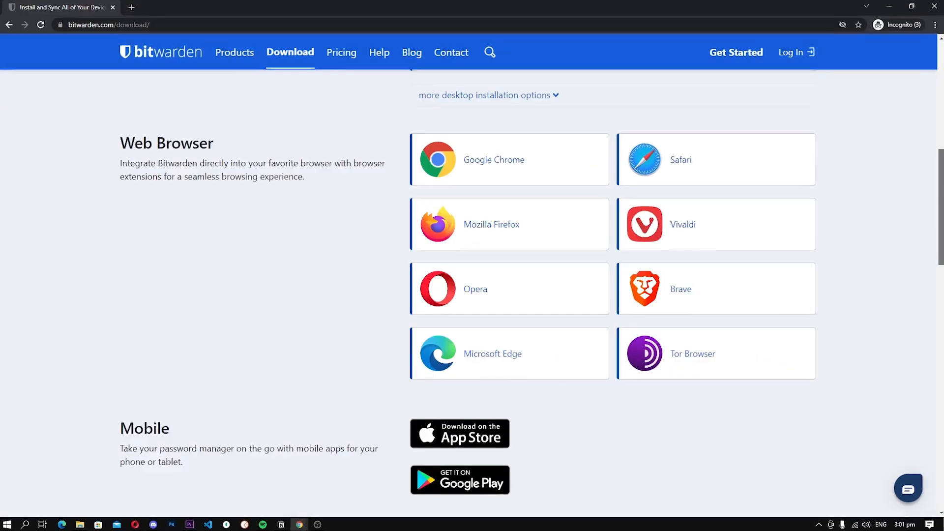
- Browse Bitwarden's Desktop, Web Browser and Mobile download sections
{"action": "scroll", "scroll_direction": "down", "scroll_amount": 3}
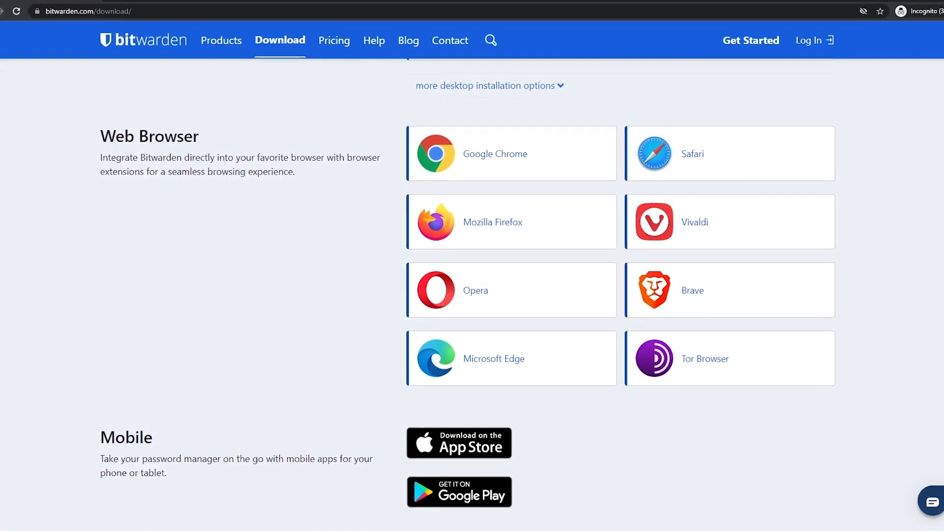
{"action": "scroll", "scroll_direction": "up", "scroll_amount": 3}
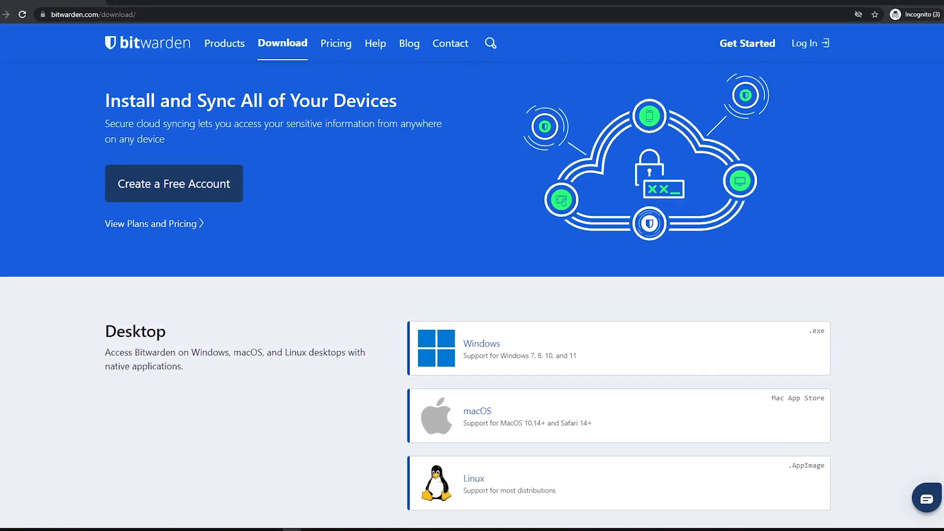
{"action": "left_click", "coordinate": [223, 42]}
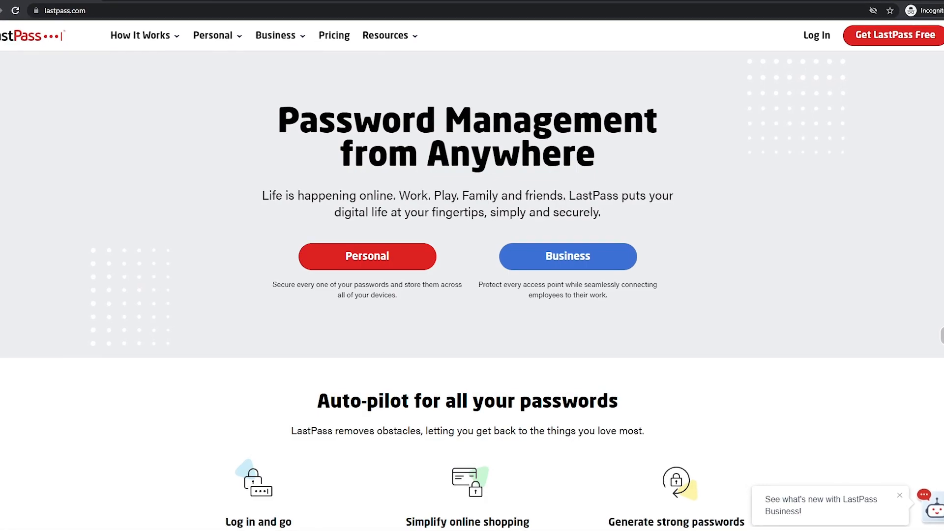
- Scroll LastPass's password manager page to 'What sites should I protect?'
{"action": "scroll", "scroll_direction": "down", "scroll_amount": 3}
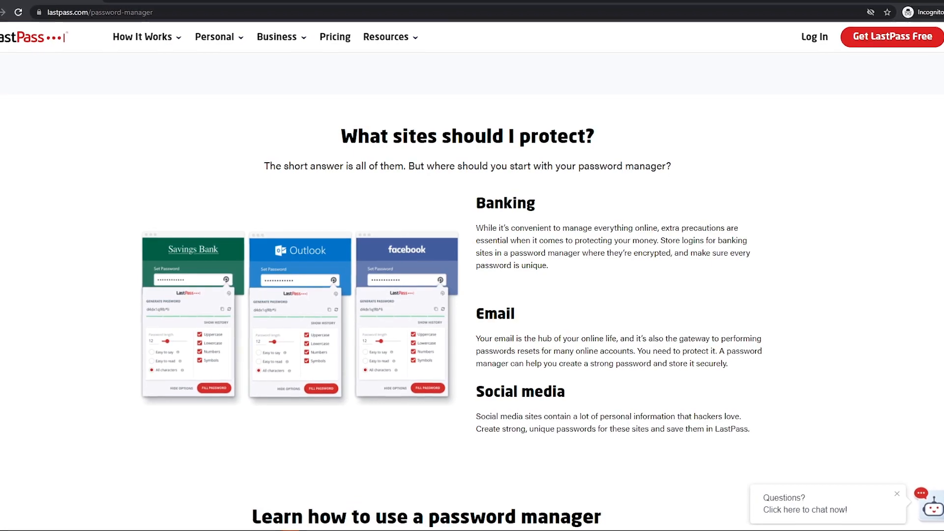
{"action": "scroll", "scroll_direction": "down", "scroll_amount": 3}
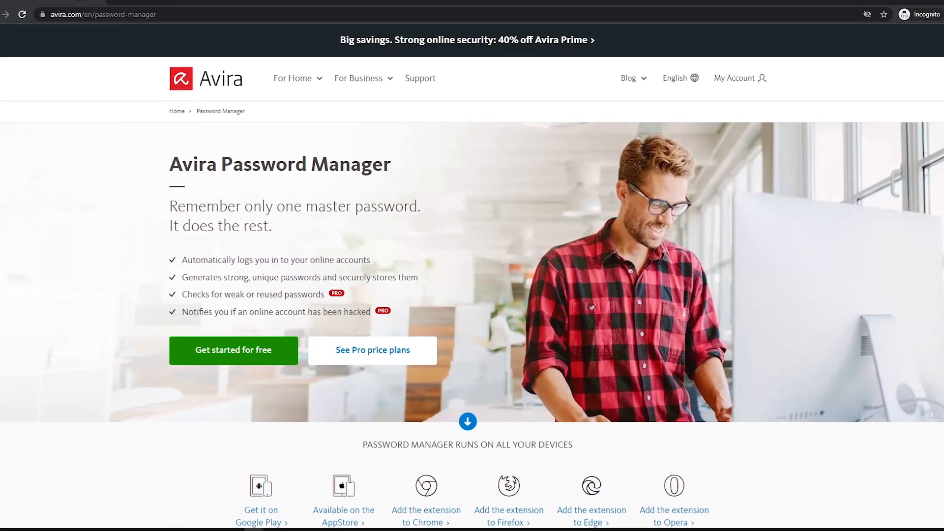
- Reach Avira's 'Includes mobile authenticator' section and the secure password creation overview
{"action": "scroll", "scroll_direction": "down", "scroll_amount": 3}
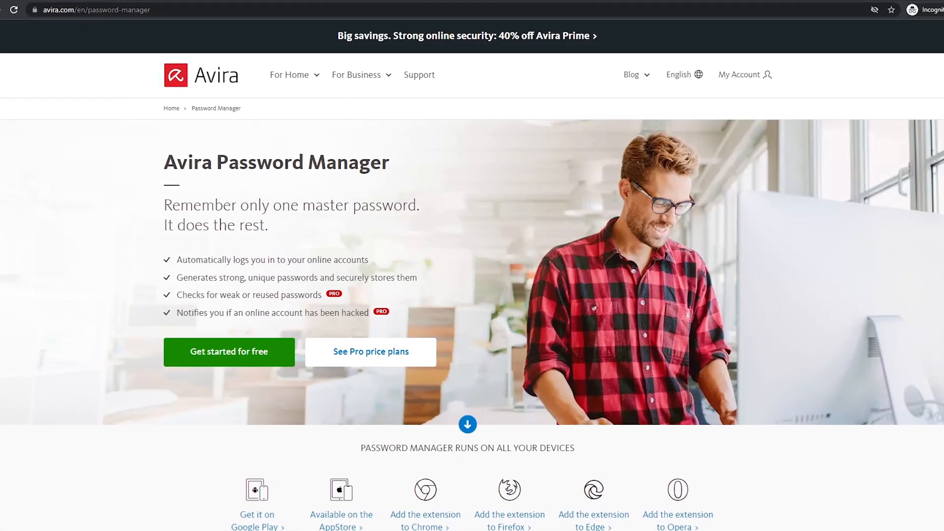
{"action": "left_click", "coordinate": [371, 352]}
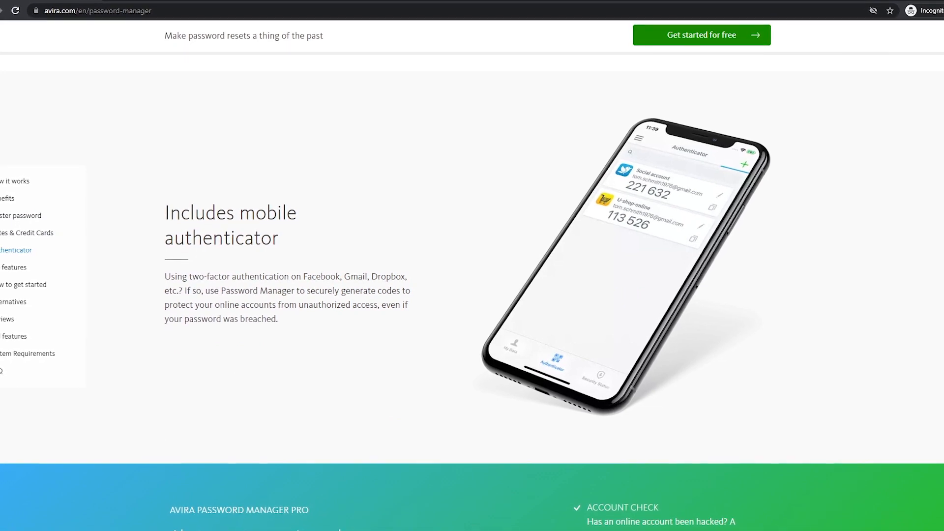
{"action": "scroll", "scroll_direction": "down", "scroll_amount": 3}
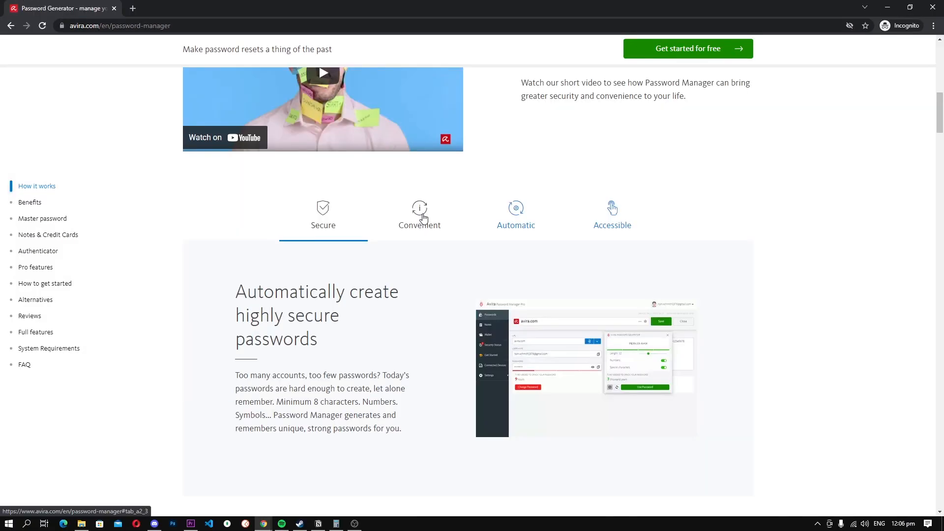
- View Avira's Convenient, Automatic and Accessible how-it-works descriptions
{"action": "left_click", "coordinate": [419, 214]}
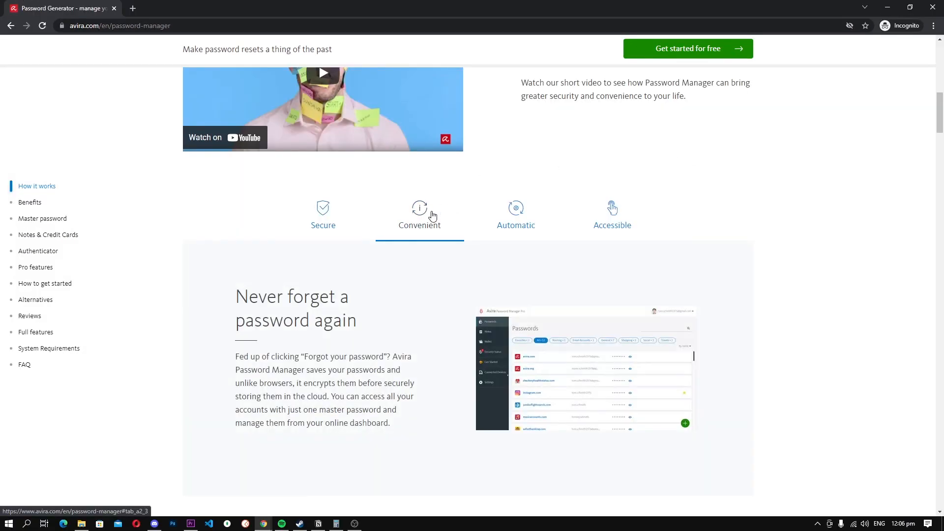
{"action": "mouse_move", "coordinate": [451, 215]}
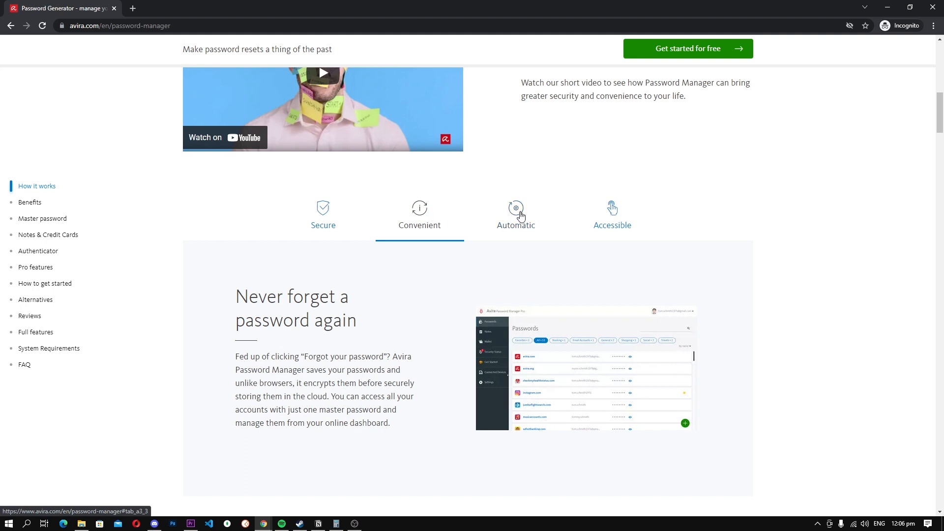
{"action": "left_click", "coordinate": [515, 215]}
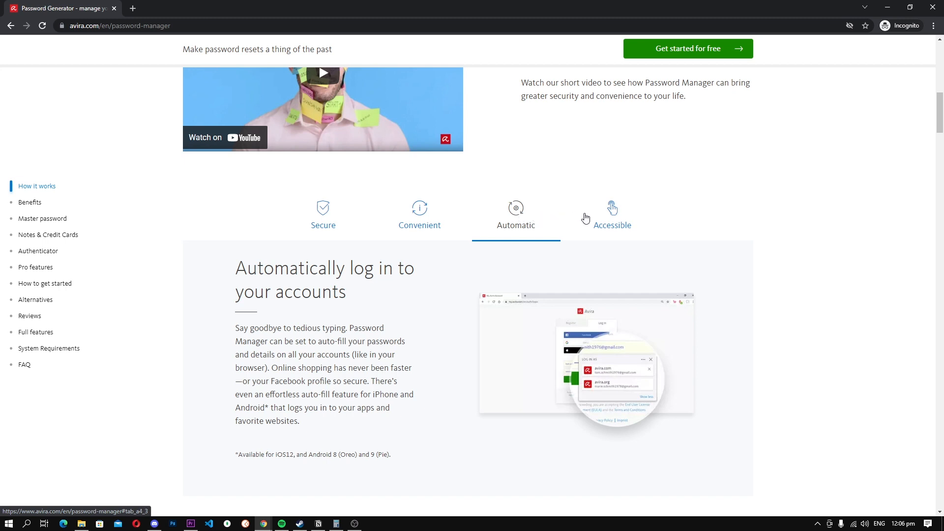
{"action": "left_click", "coordinate": [611, 215]}
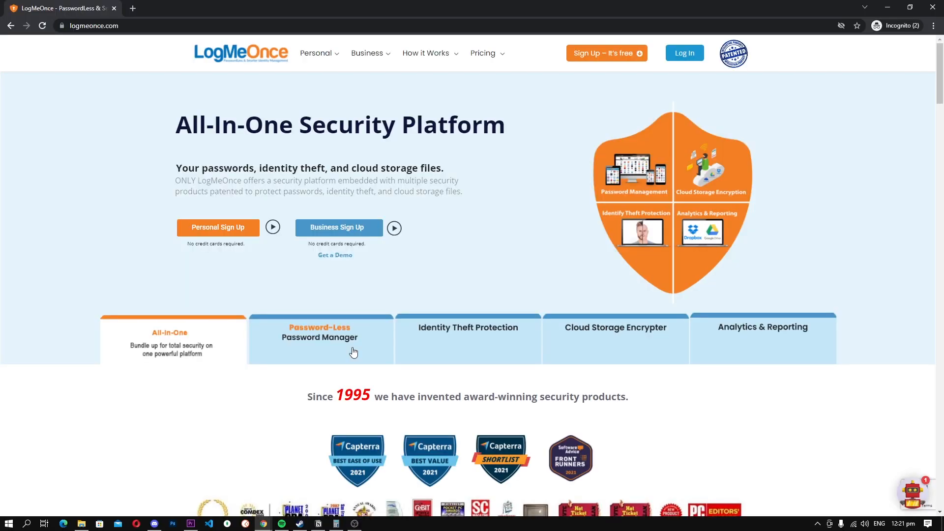
- Show LogMeOnce's Password-Less Password Manager, Identity Theft Protection and Cloud Storage Encrypter products
{"action": "left_click", "coordinate": [320, 337]}
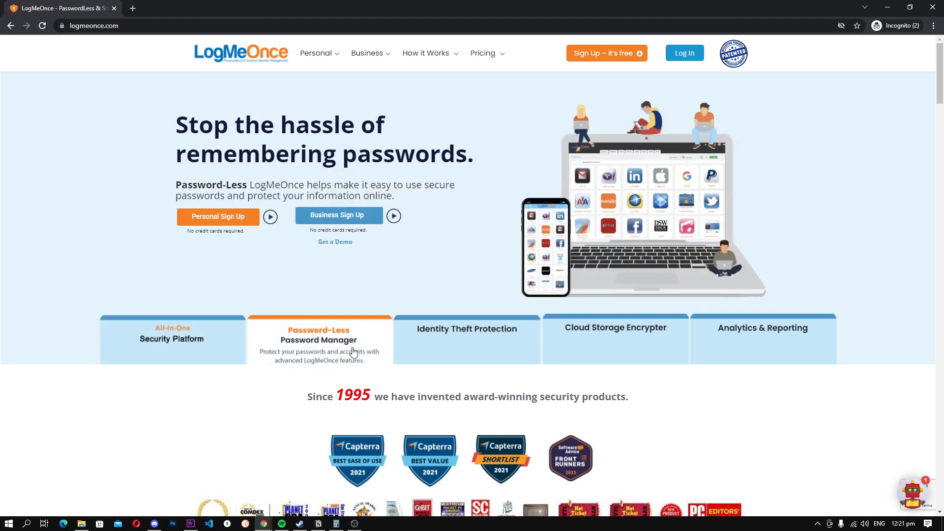
{"action": "mouse_move", "coordinate": [489, 354]}
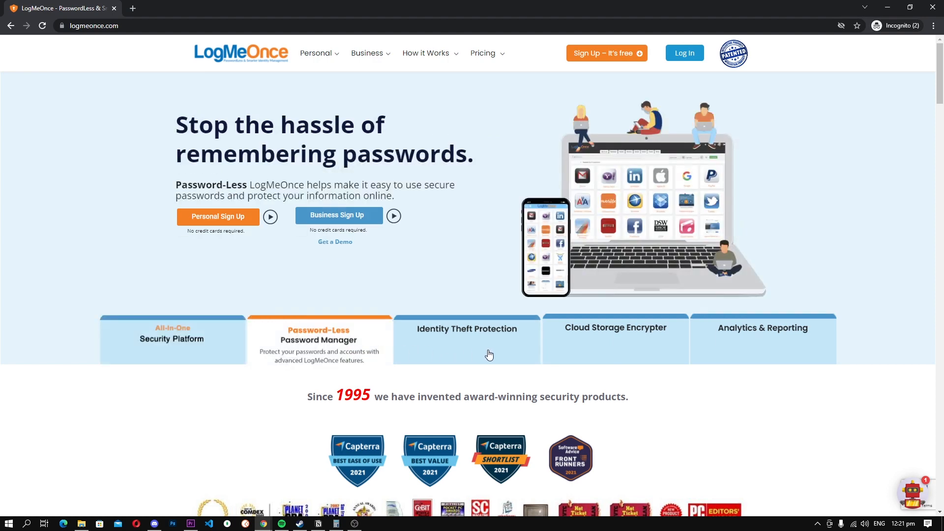
{"action": "left_click", "coordinate": [466, 337]}
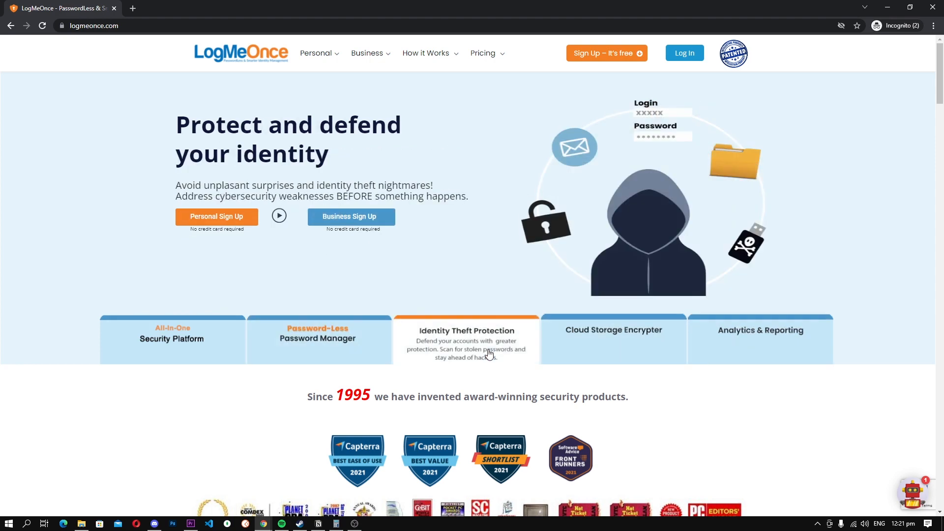
{"action": "mouse_move", "coordinate": [505, 354]}
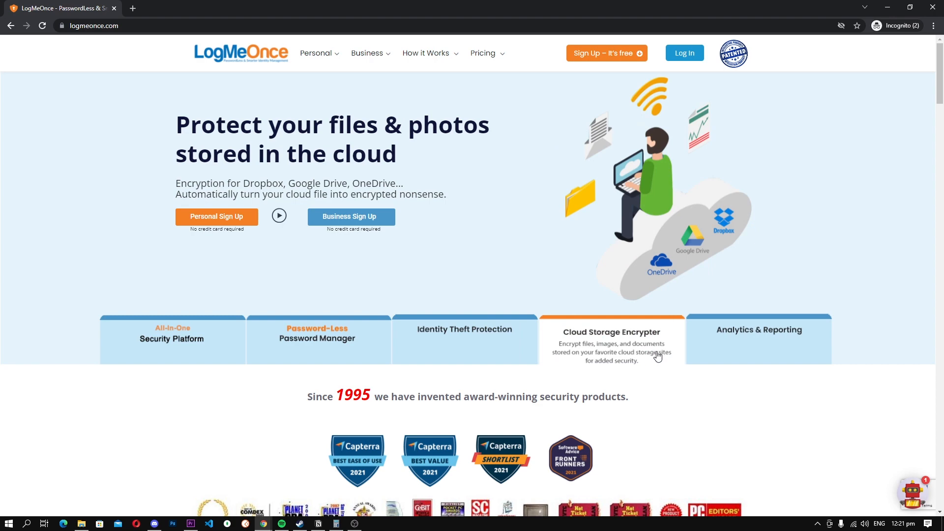
{"action": "mouse_move", "coordinate": [680, 359]}
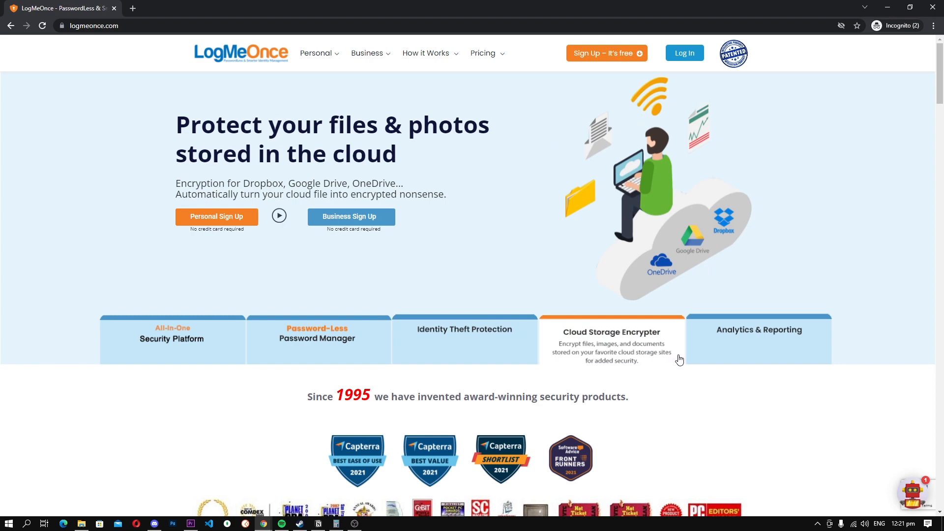
{"action": "left_click", "coordinate": [759, 338]}
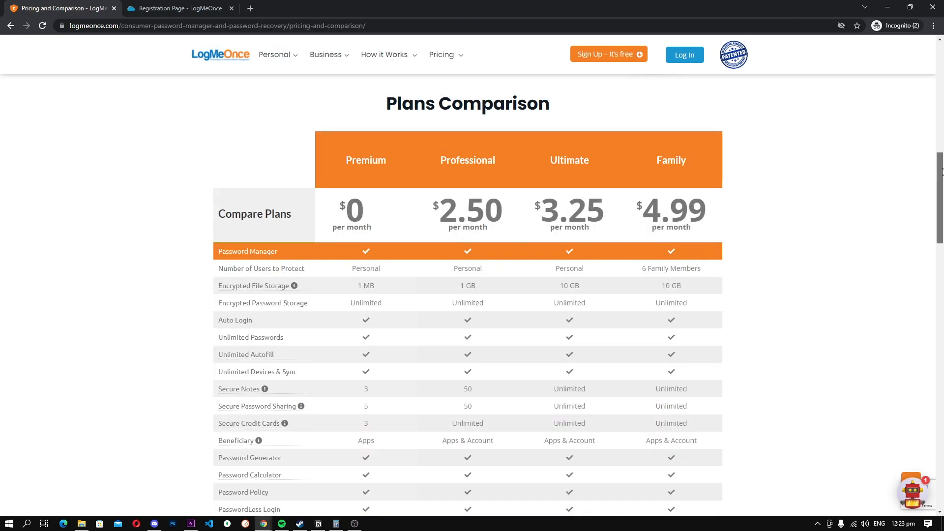
- Scroll LogMeOnce's Premium, Professional, Ultimate and Family comparison down to Family Manager Dashboard
{"action": "scroll", "scroll_direction": "down", "scroll_amount": 3}
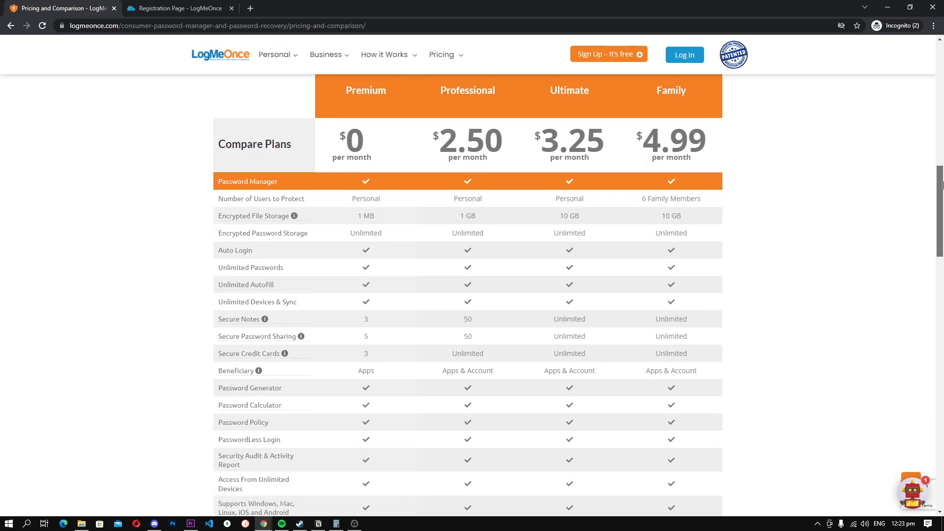
{"action": "scroll", "scroll_direction": "down", "scroll_amount": 3}
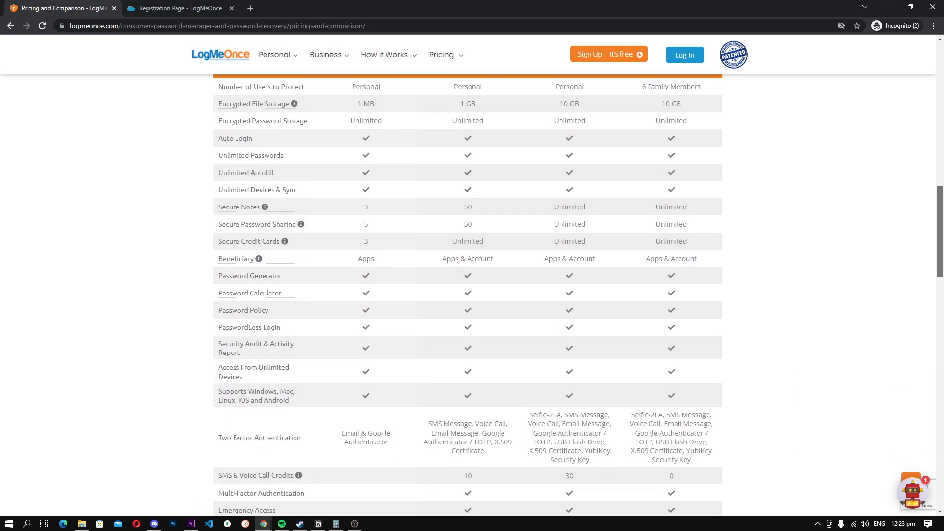
{"action": "scroll", "scroll_direction": "down", "scroll_amount": 3}
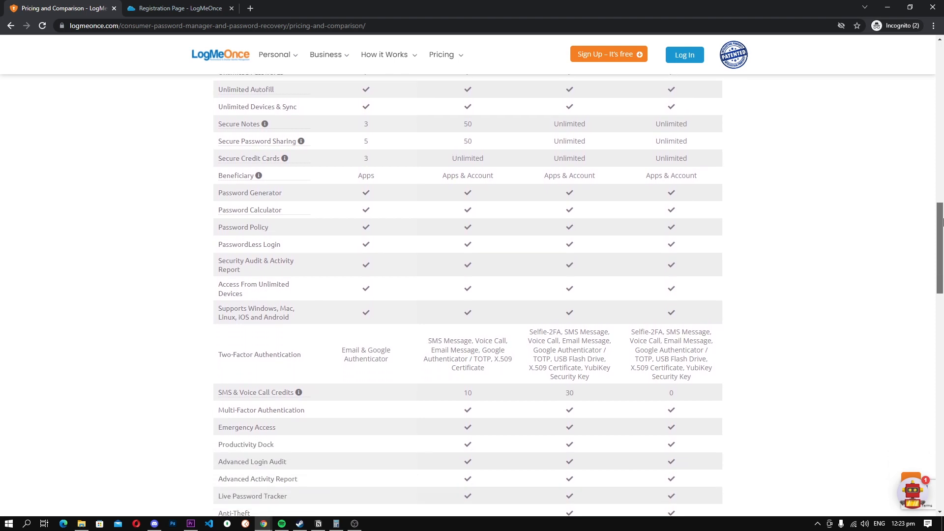
{"action": "scroll", "scroll_direction": "down", "scroll_amount": 3}
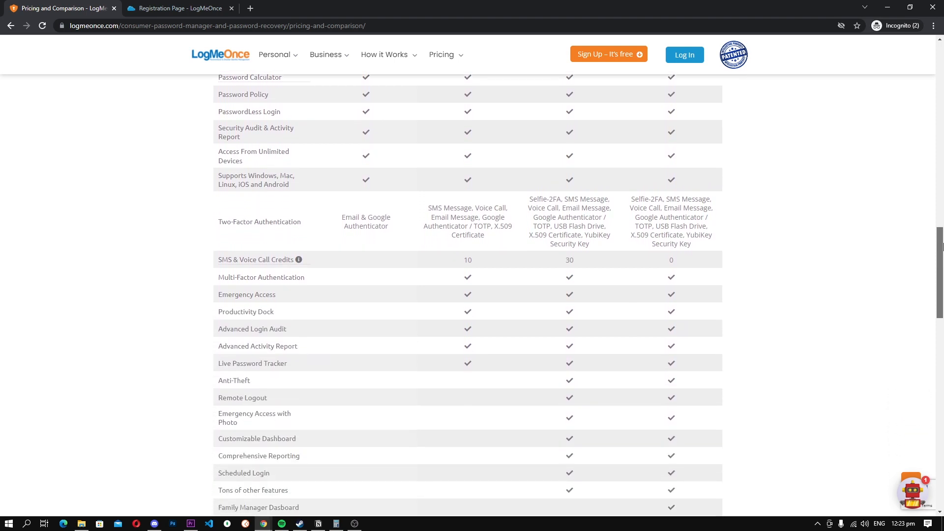
{"action": "scroll", "scroll_direction": "down", "scroll_amount": 3}
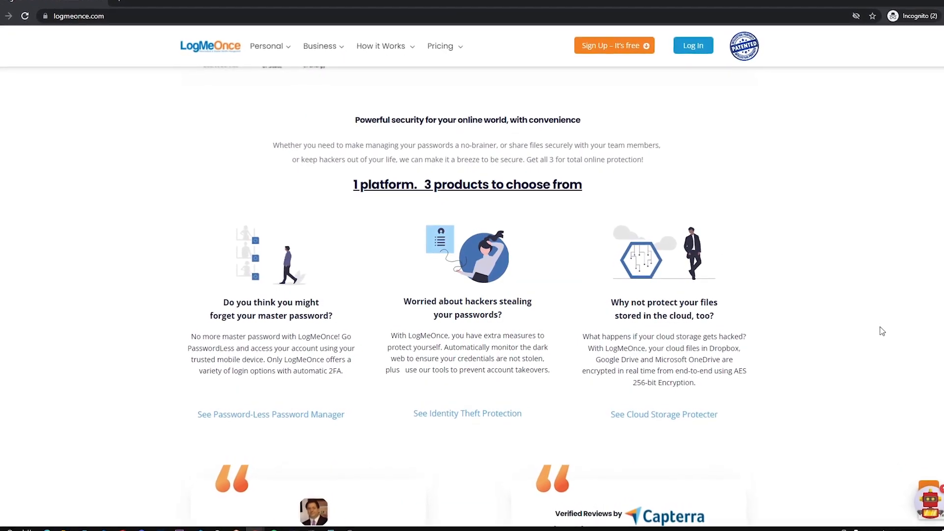
- Scroll LogMeOnce's homepage through the three-products, password-less and awards sections
{"action": "scroll", "scroll_direction": "down", "scroll_amount": 3}
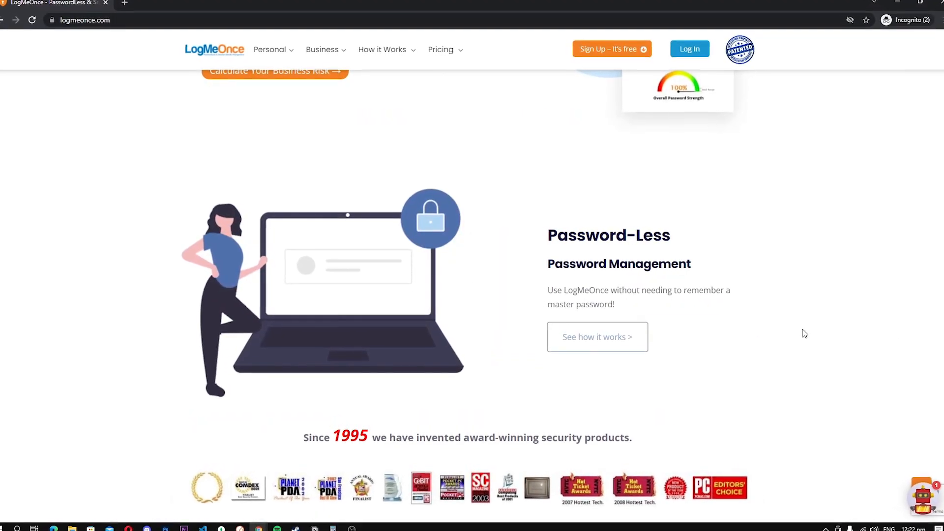
{"action": "scroll", "scroll_direction": "down", "scroll_amount": 3}
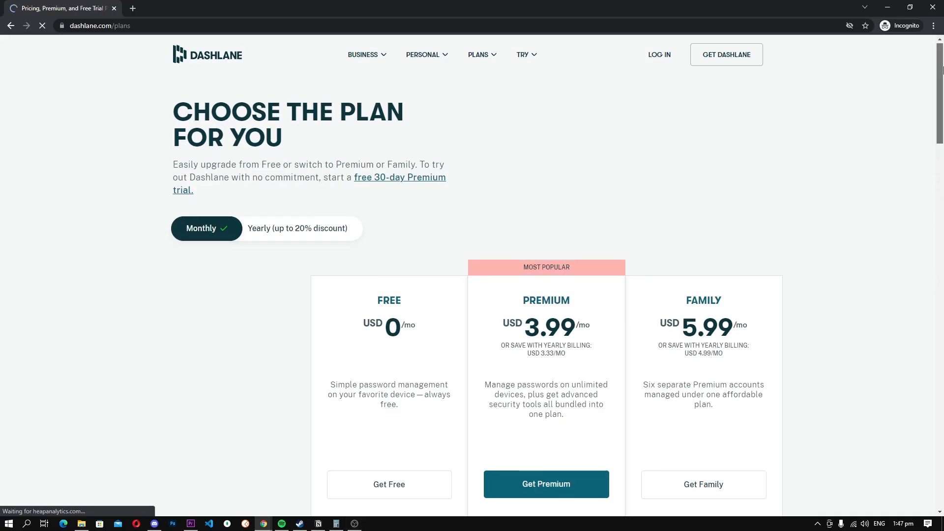
- Scroll Dashlane's Free, Premium and Family comparison through Security, Convenience and Access rows
{"action": "scroll", "scroll_direction": "down", "scroll_amount": 3}
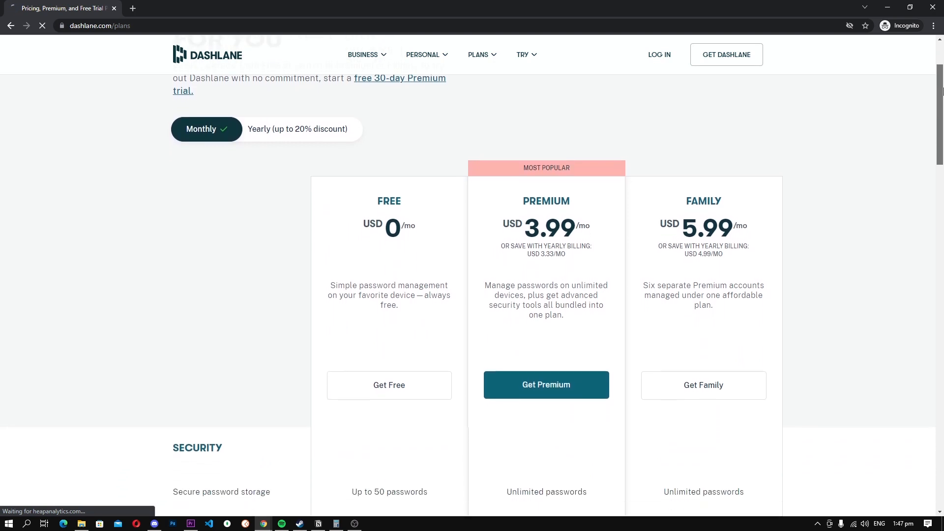
{"action": "scroll", "scroll_direction": "down", "scroll_amount": 3}
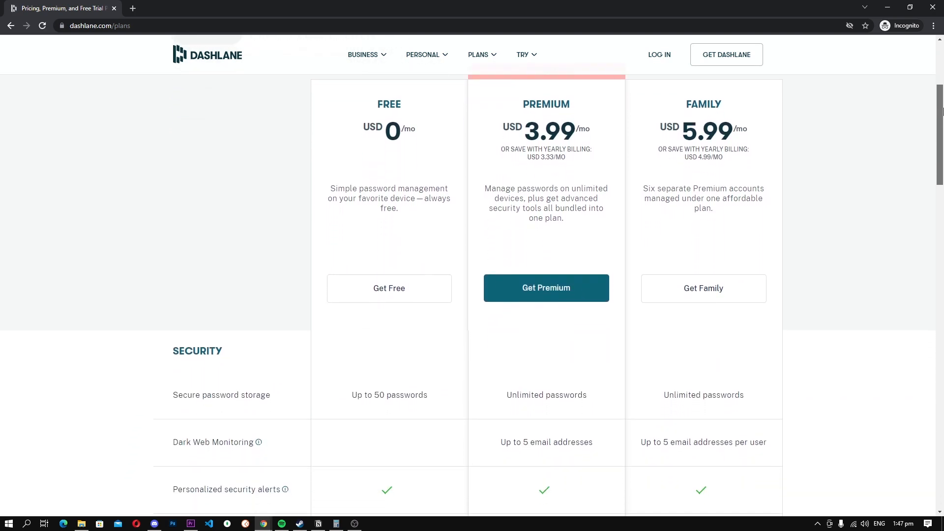
{"action": "scroll", "scroll_direction": "down", "scroll_amount": 3}
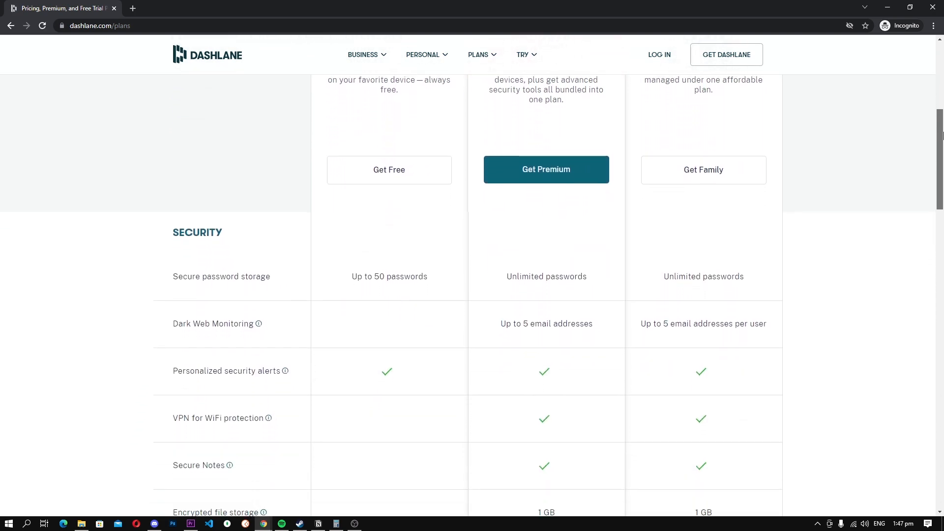
{"action": "scroll", "scroll_direction": "down", "scroll_amount": 3}
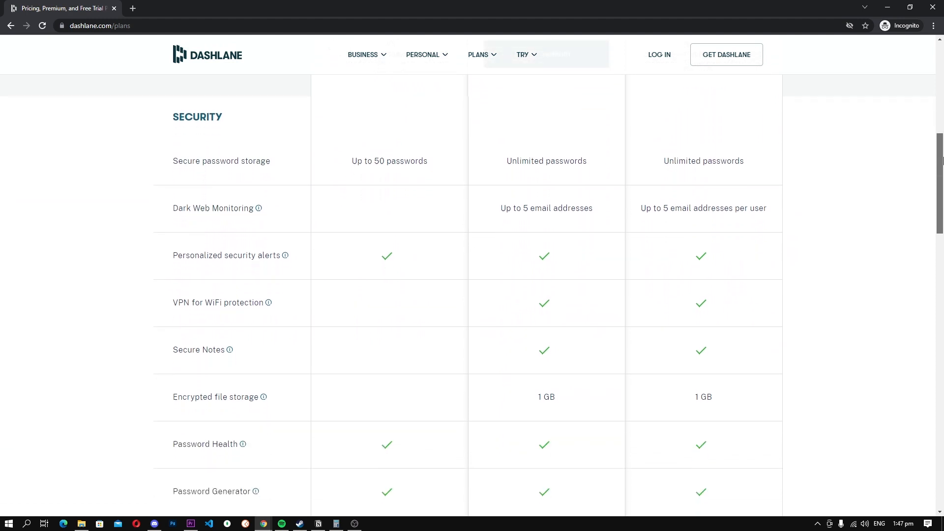
{"action": "scroll", "scroll_direction": "down", "scroll_amount": 3}
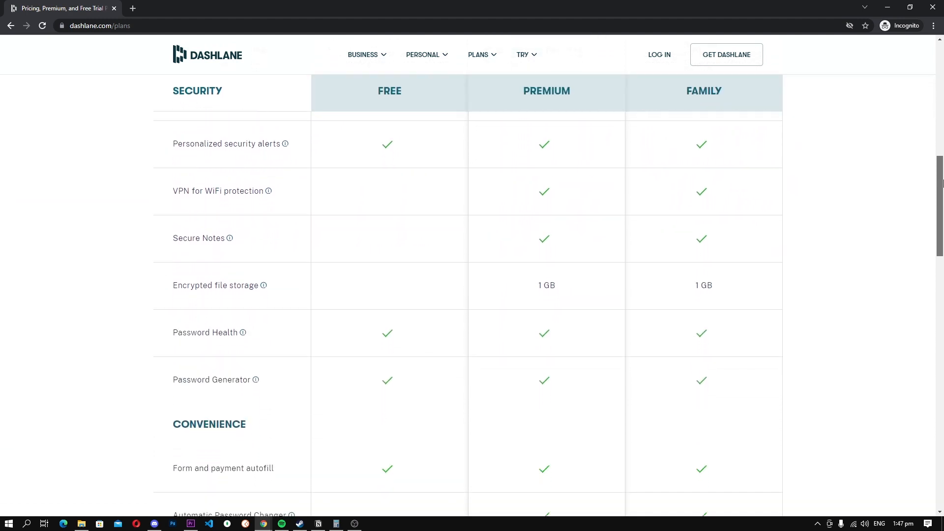
{"action": "scroll", "scroll_direction": "down", "scroll_amount": 3}
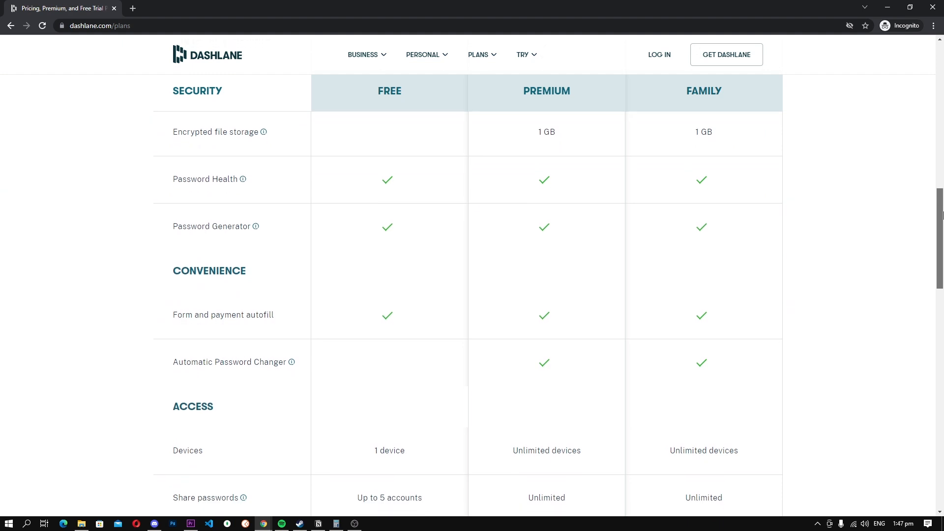
{"action": "scroll", "scroll_direction": "down", "scroll_amount": 3}
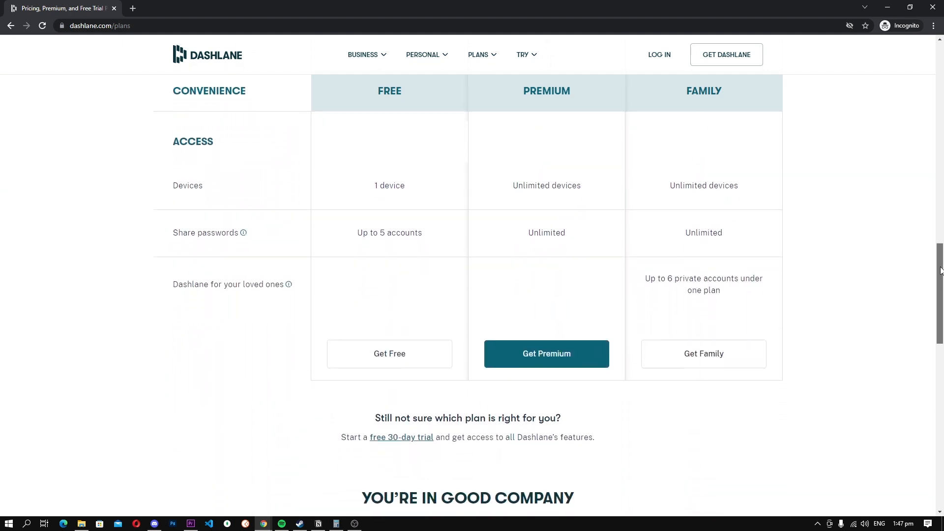
{"action": "scroll", "scroll_direction": "down", "scroll_amount": 3}
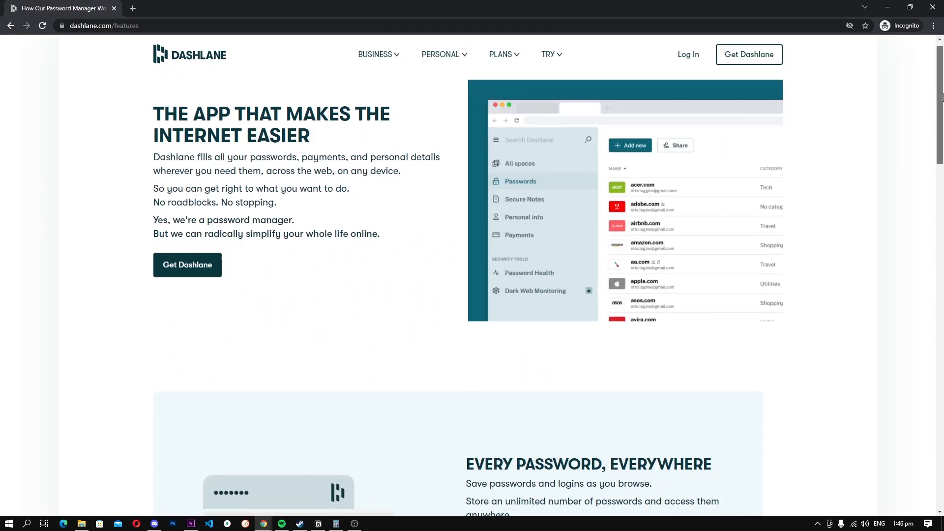
- Scroll Dashlane's features page through passwords, autofill, privacy and 'We Don't Want Your Data' to the footer
{"action": "scroll", "scroll_direction": "down", "scroll_amount": 3}
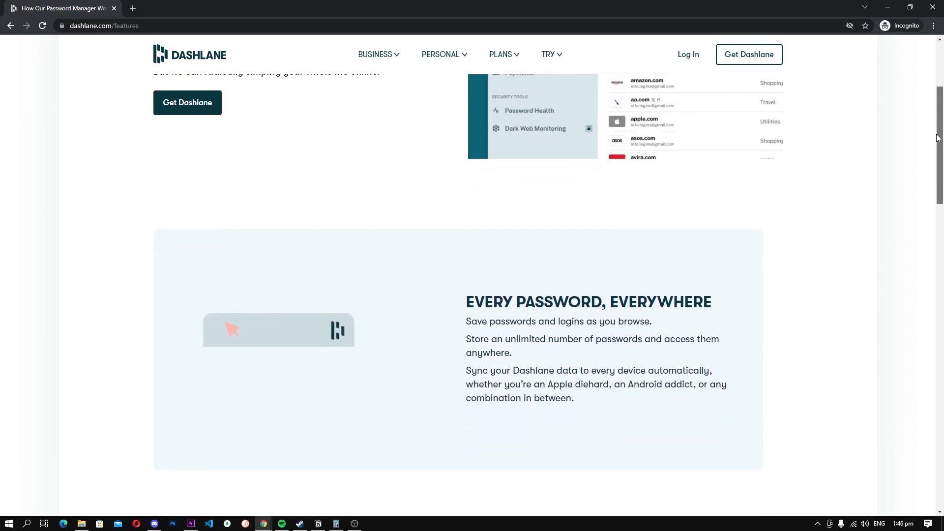
{"action": "scroll", "scroll_direction": "down", "scroll_amount": 3}
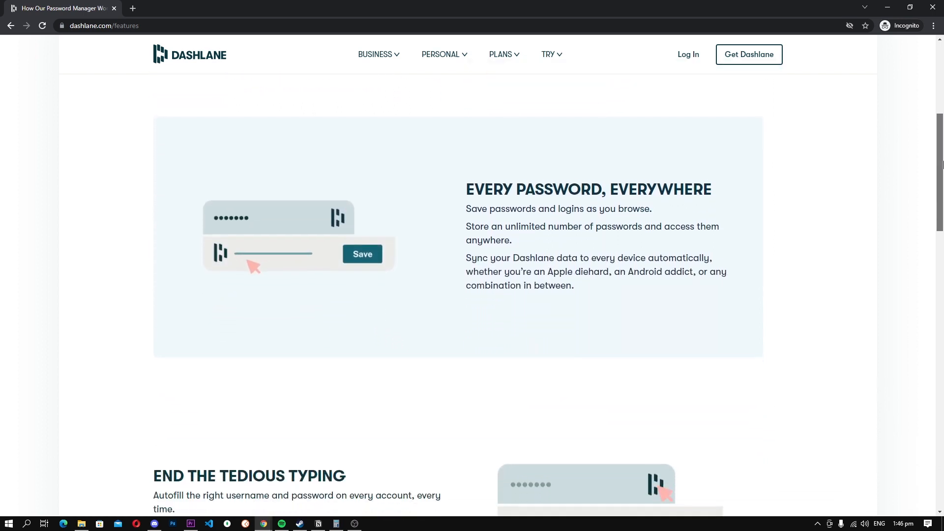
{"action": "scroll", "scroll_direction": "down", "scroll_amount": 3}
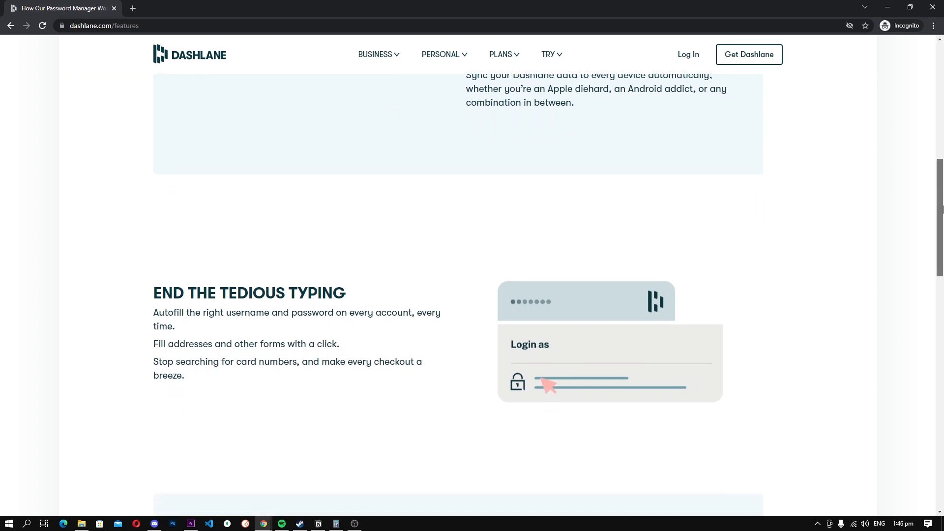
{"action": "scroll", "scroll_direction": "down", "scroll_amount": 3}
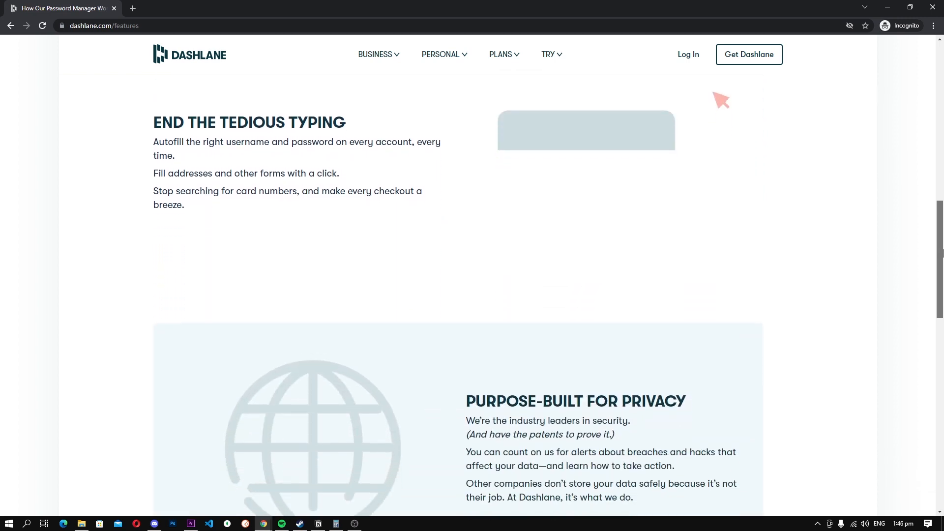
{"action": "scroll", "scroll_direction": "down", "scroll_amount": 3}
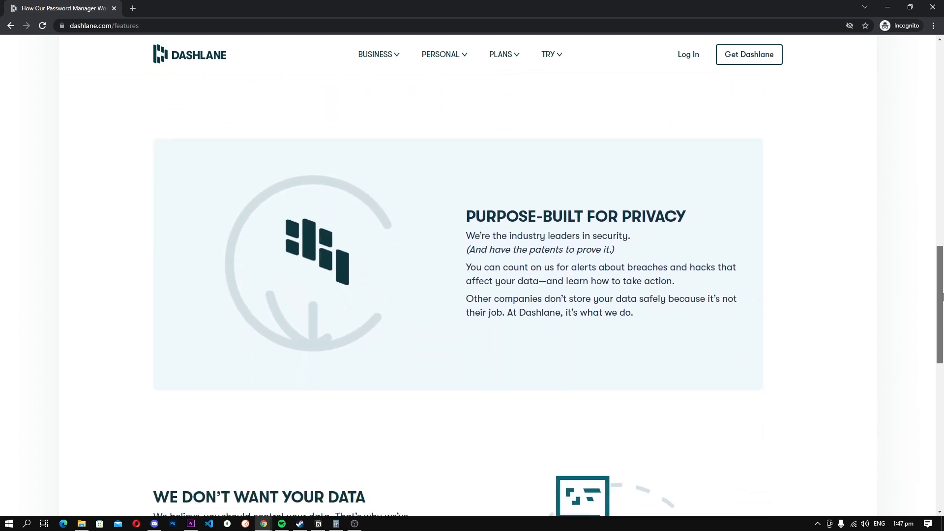
{"action": "scroll", "scroll_direction": "down", "scroll_amount": 3}
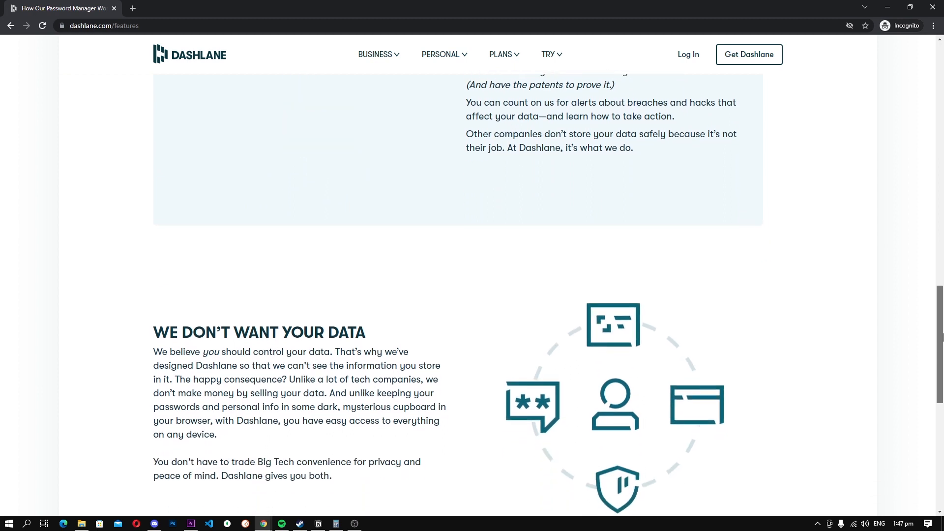
{"action": "scroll", "scroll_direction": "down", "scroll_amount": 3}
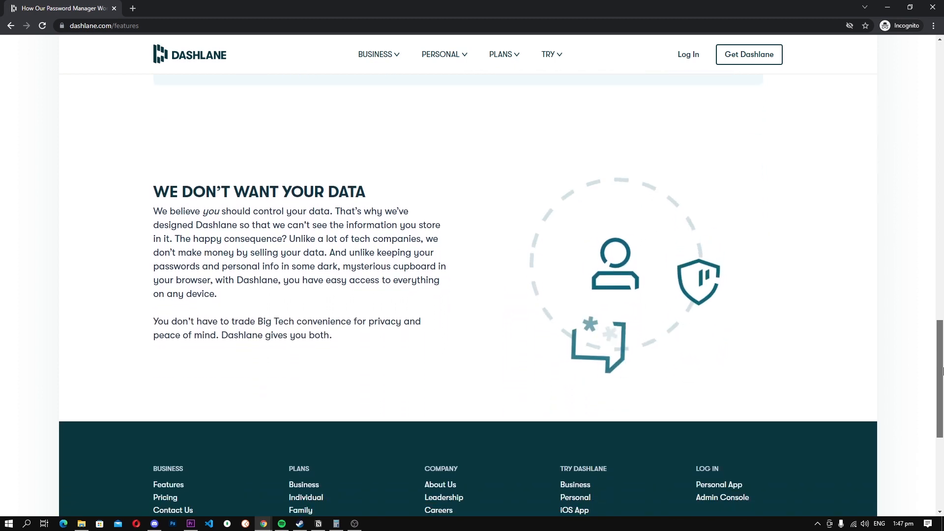